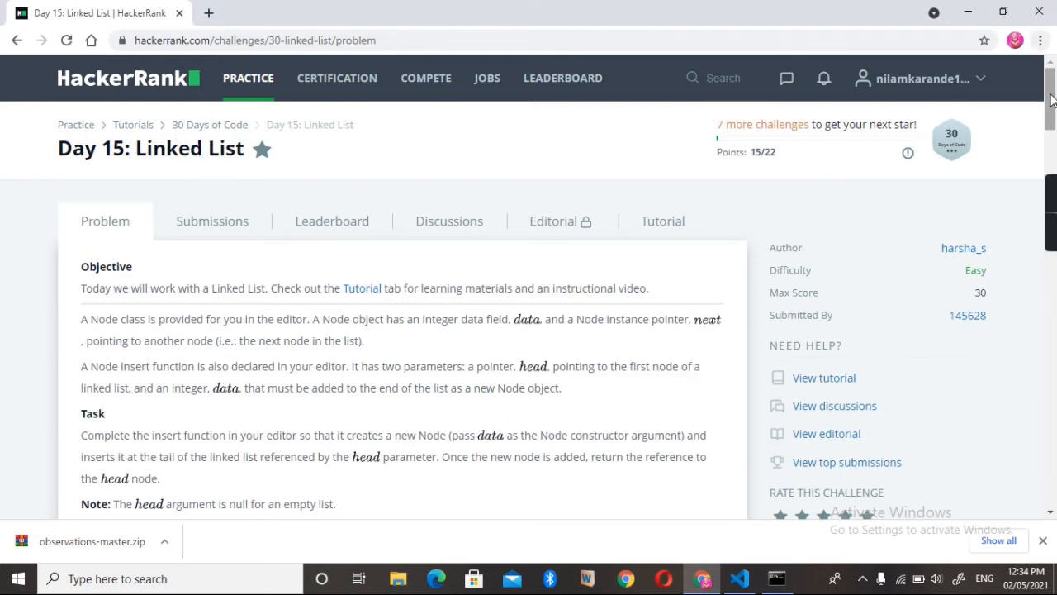
# Highlight the new-Node requirement, then scroll down to the empty insert function stub.
pyautogui.scroll(-3)
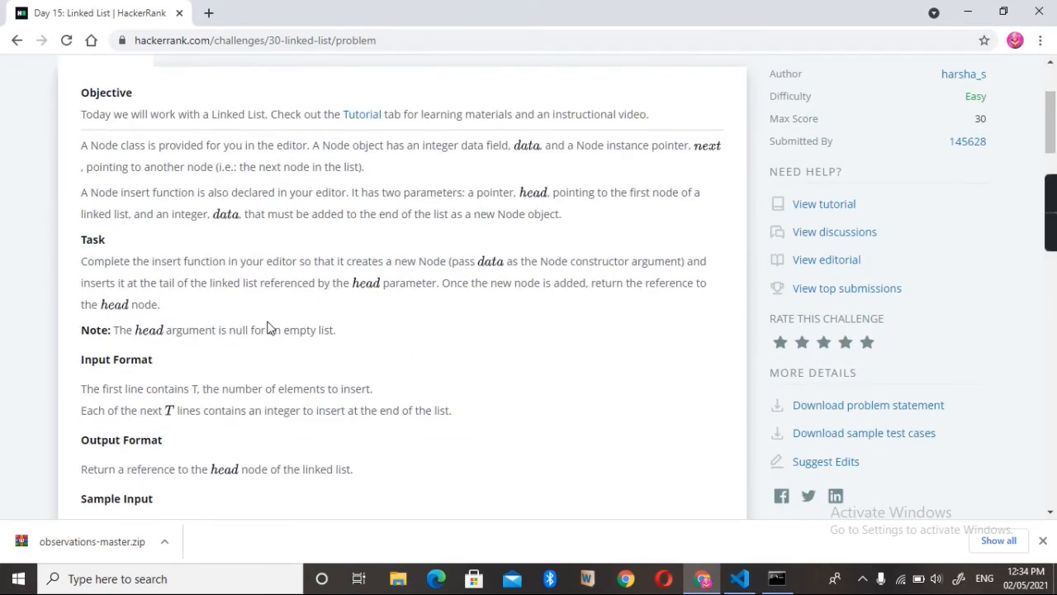
pyautogui.moveTo(246, 282)
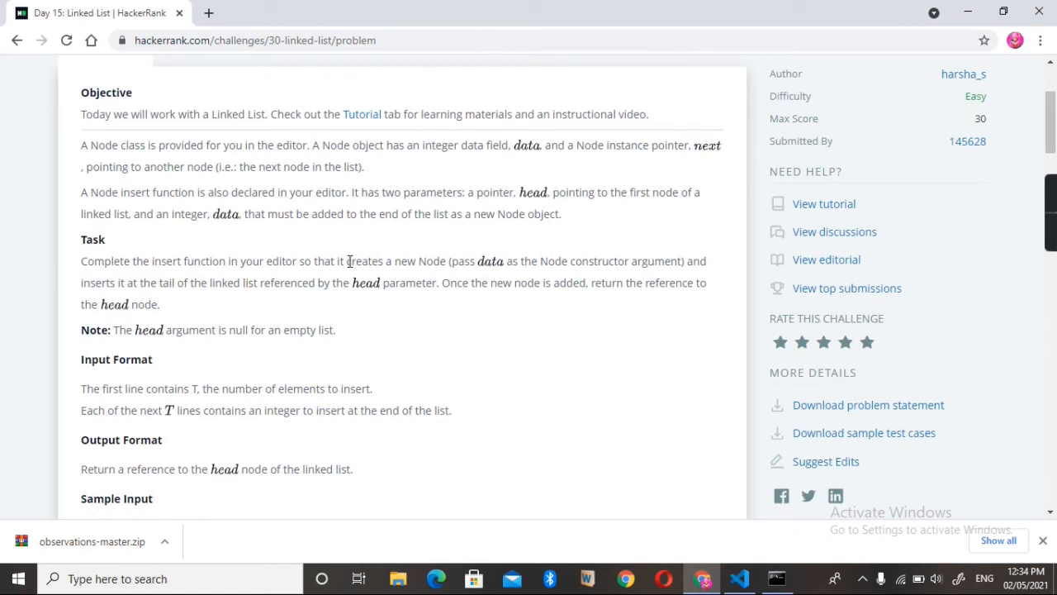
pyautogui.moveTo(348, 261); pyautogui.dragTo(632, 261)
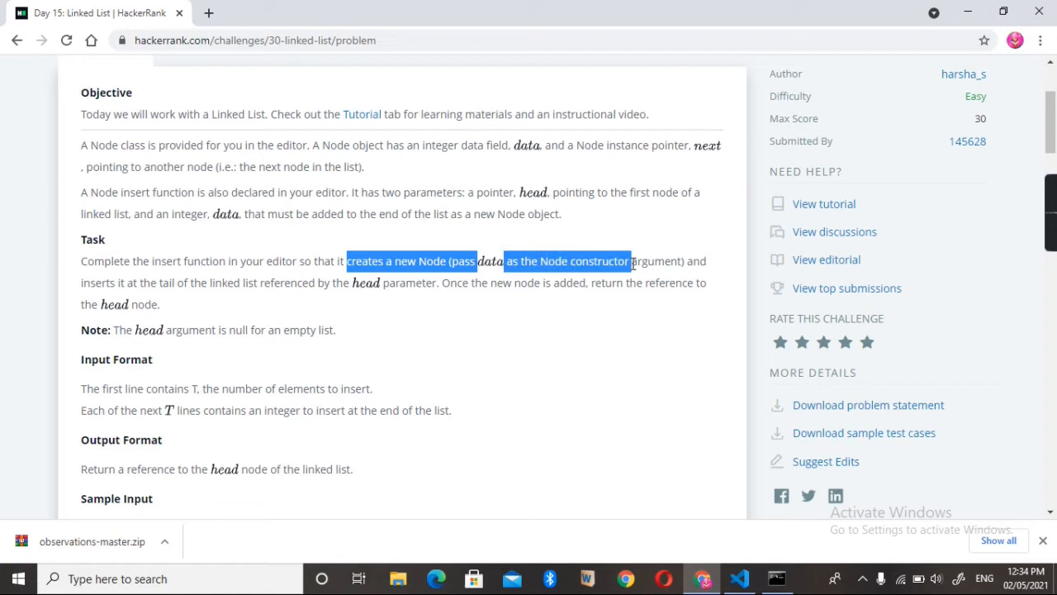
pyautogui.moveTo(659, 261)
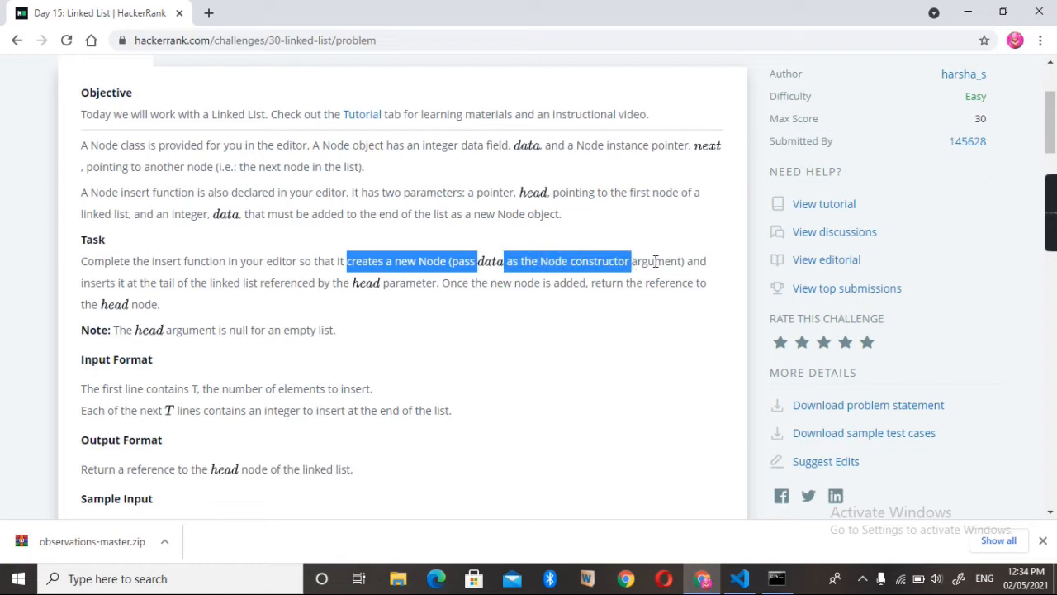
pyautogui.click(107, 254)
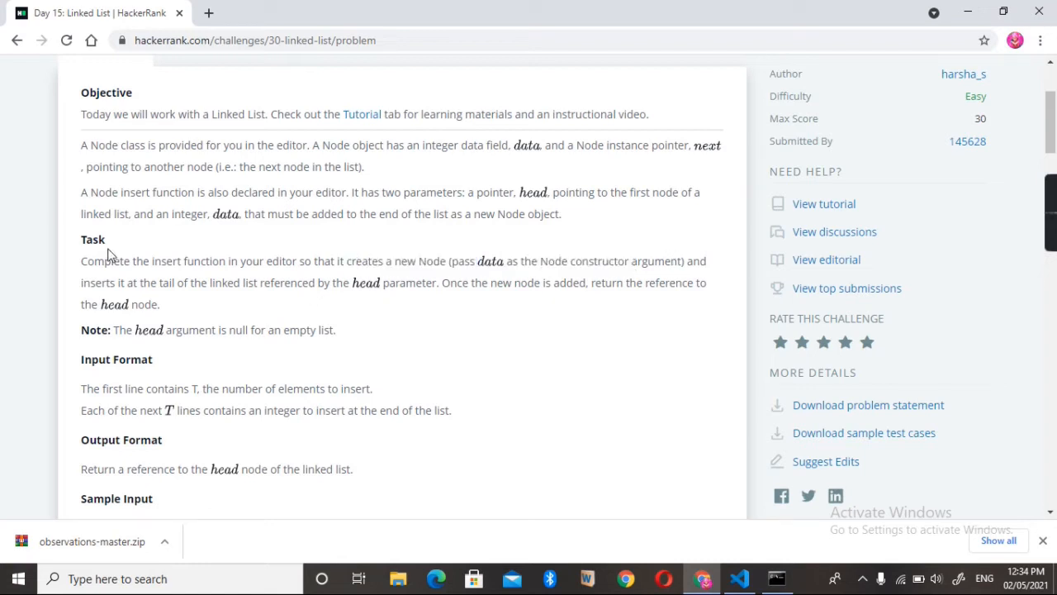
pyautogui.moveTo(144, 285)
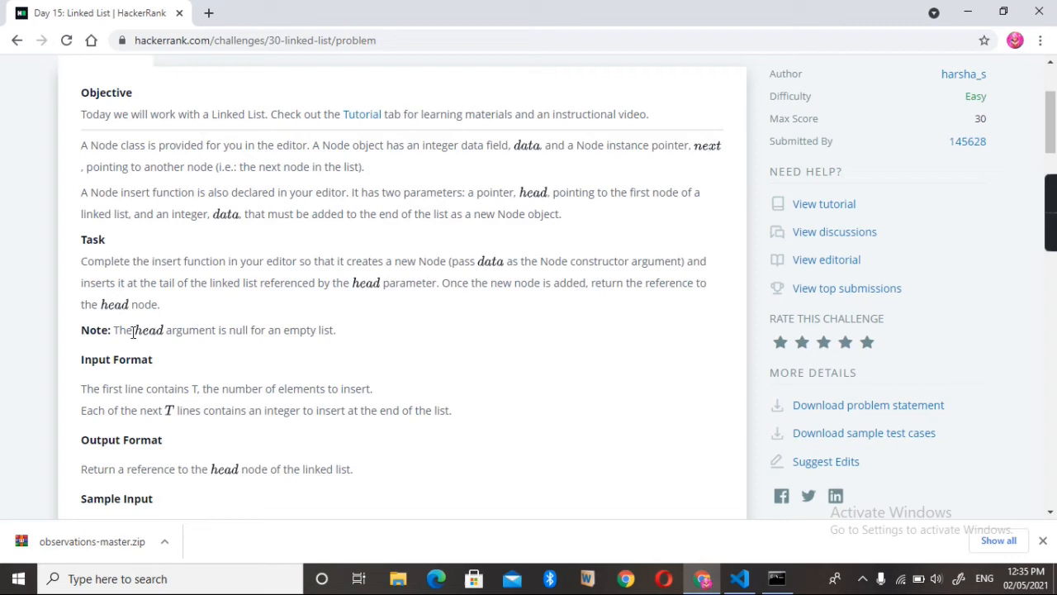
pyautogui.moveTo(46, 330)
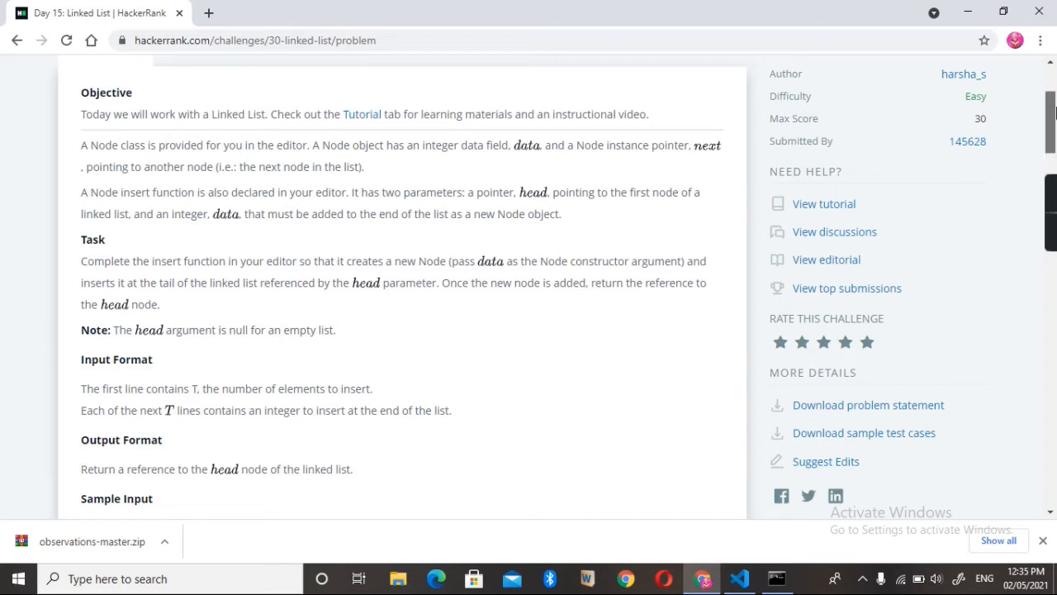
pyautogui.scroll(-3)
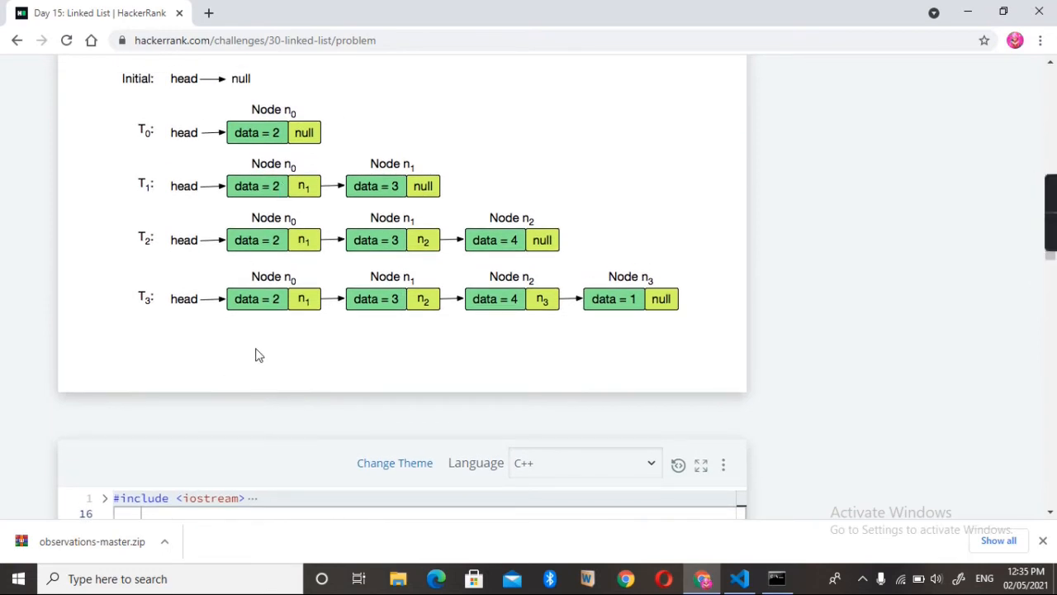
pyautogui.moveTo(252, 329)
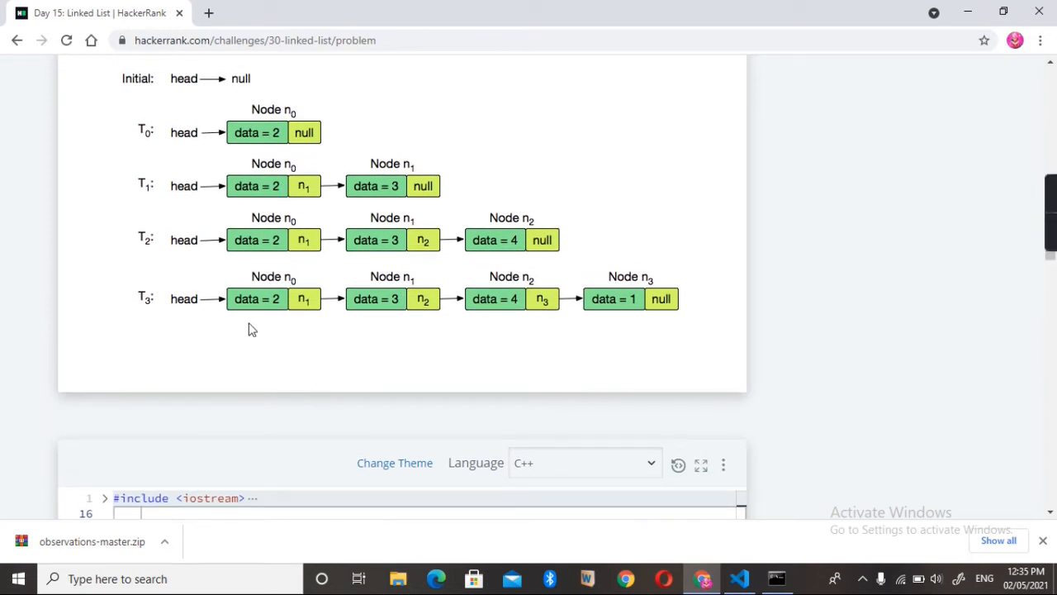
pyautogui.moveTo(252, 329)
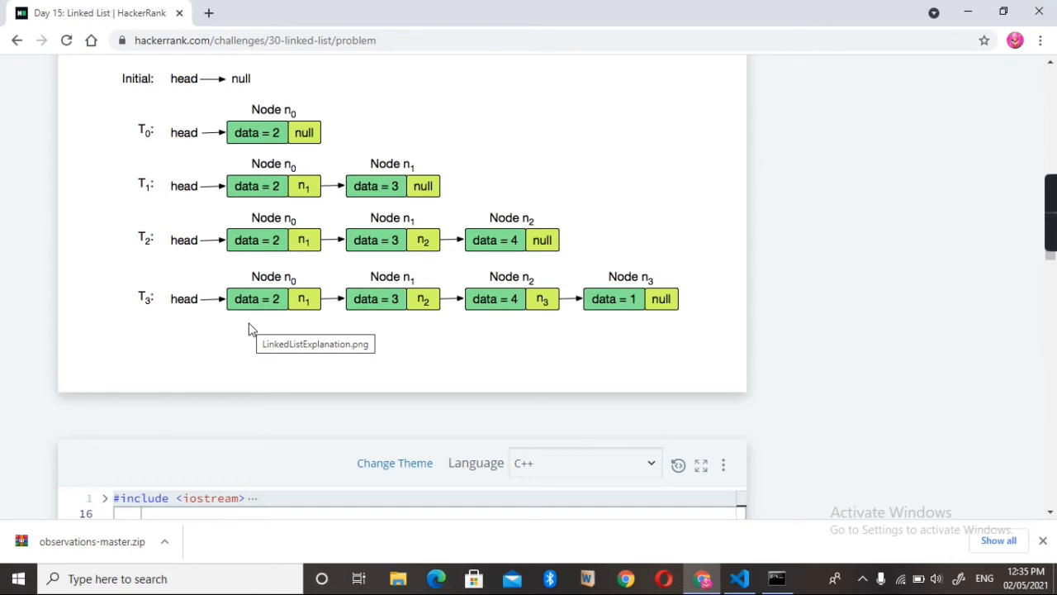
pyautogui.moveTo(755, 337)
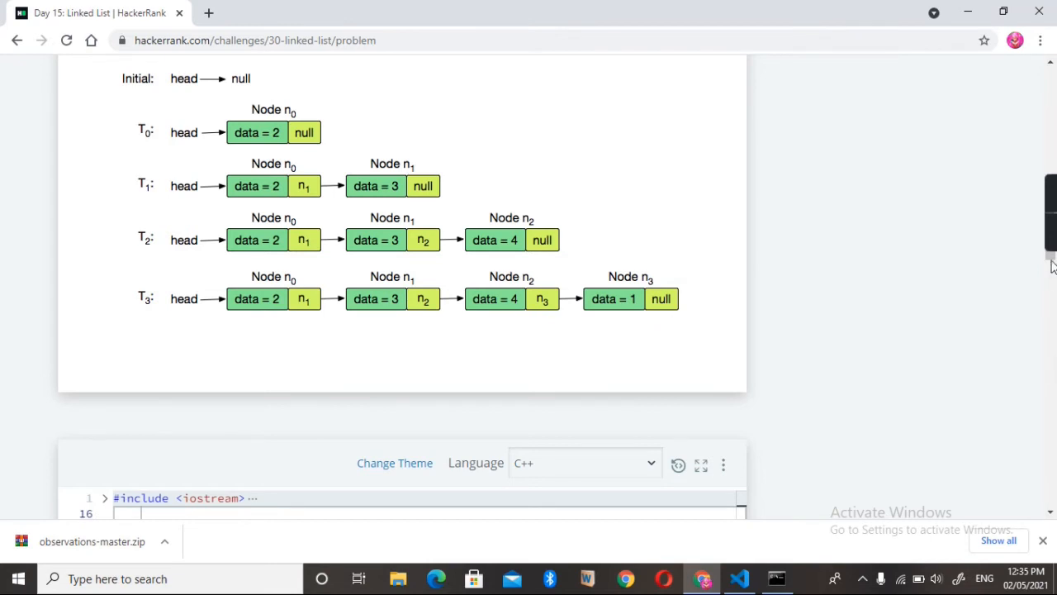
pyautogui.scroll(-3)
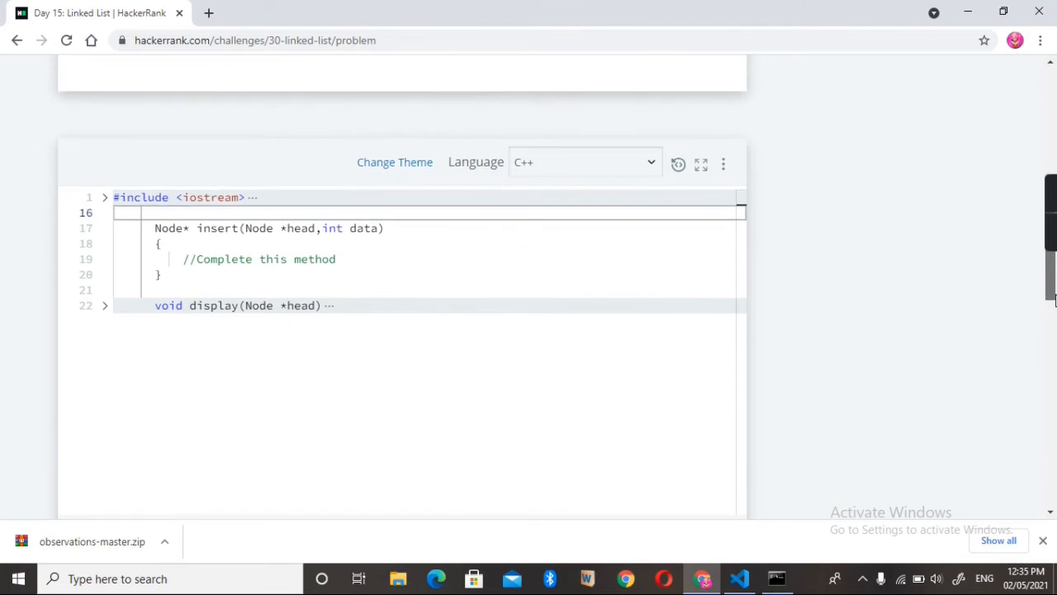
# Add a new line in insert declaring Node **p=&head; and start while(*p).
pyautogui.click(343, 259)
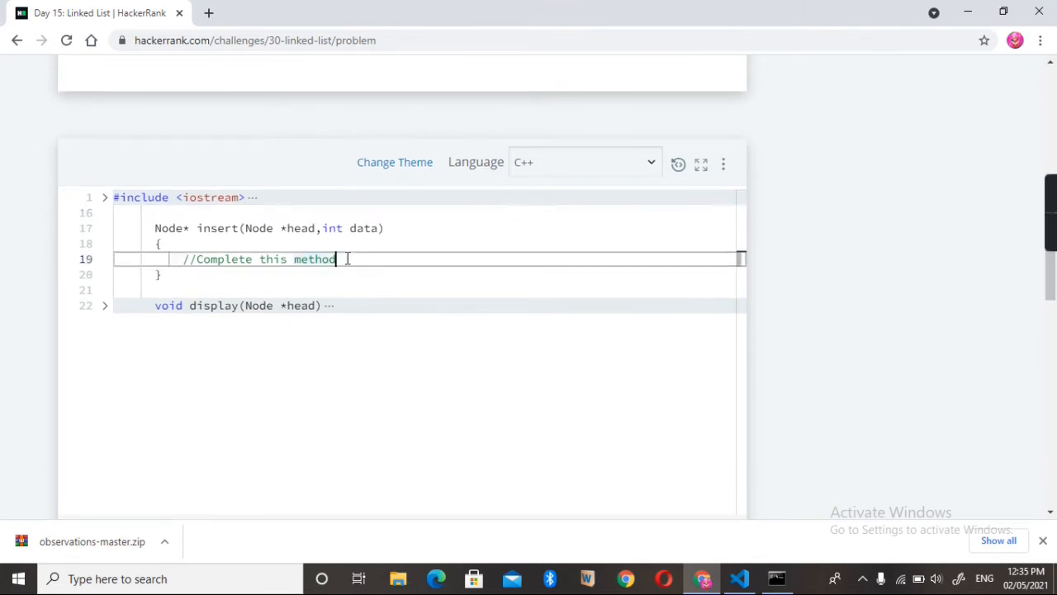
pyautogui.press('Enter')
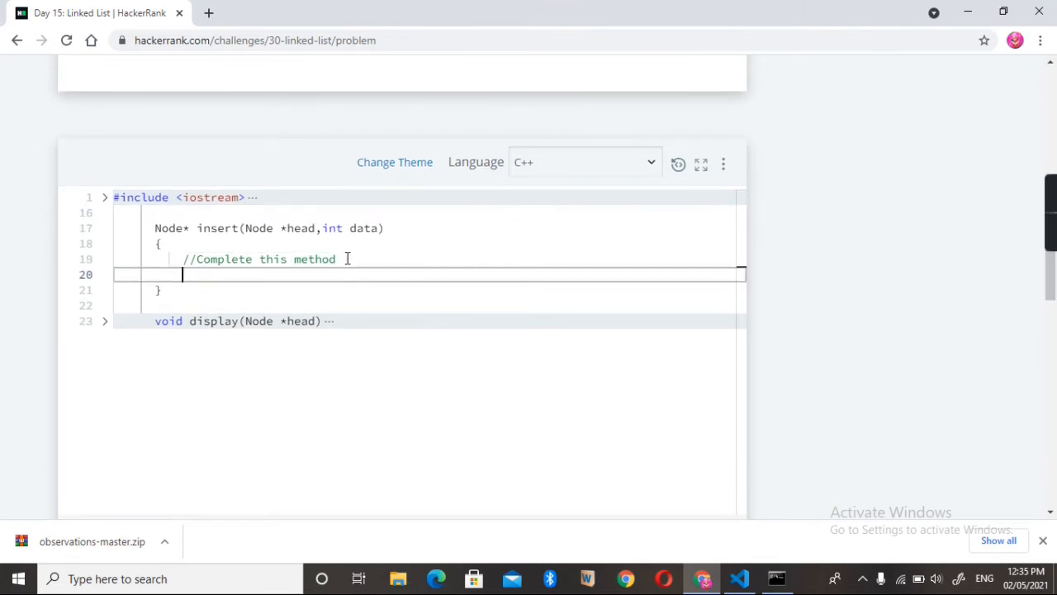
pyautogui.write('Node')
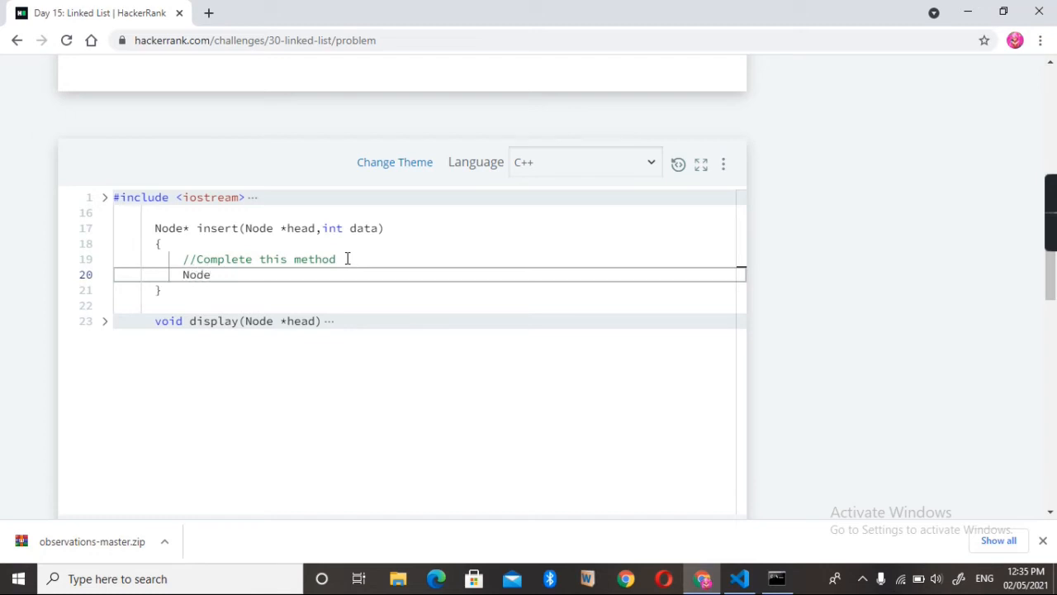
pyautogui.write('**')
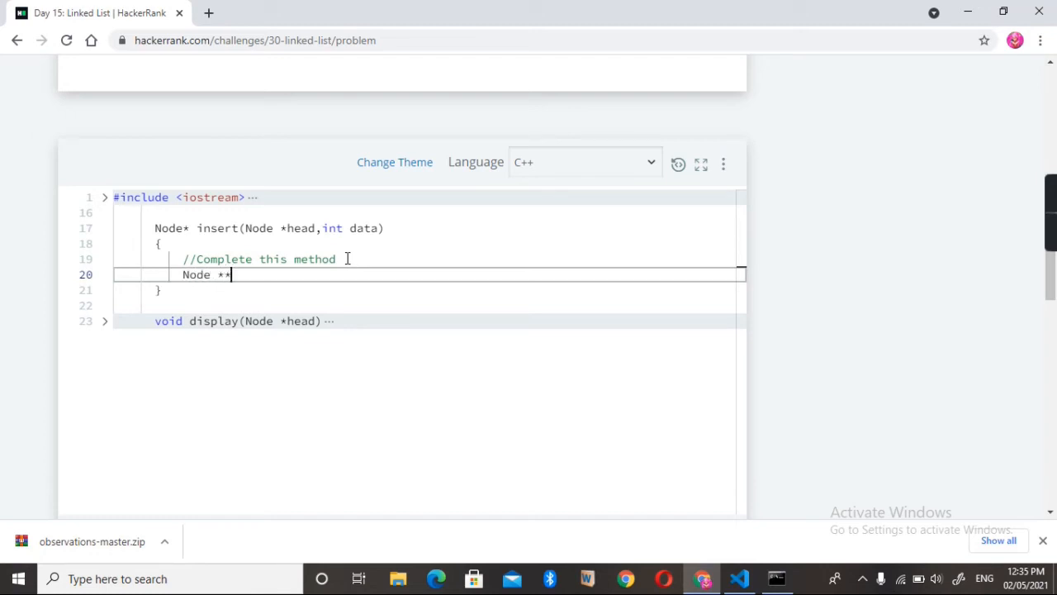
pyautogui.write('p=')
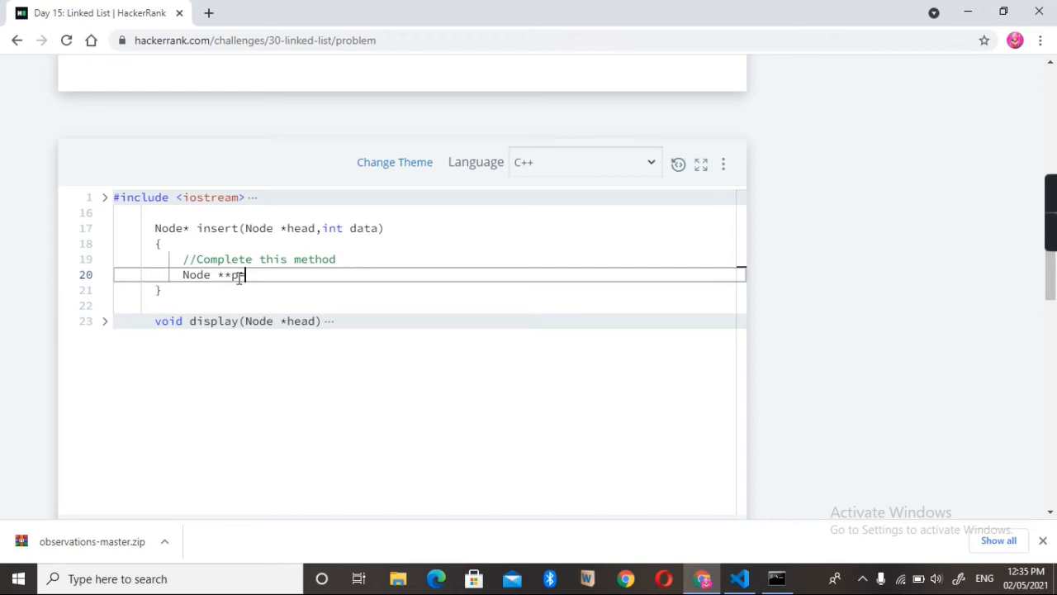
pyautogui.write('=')
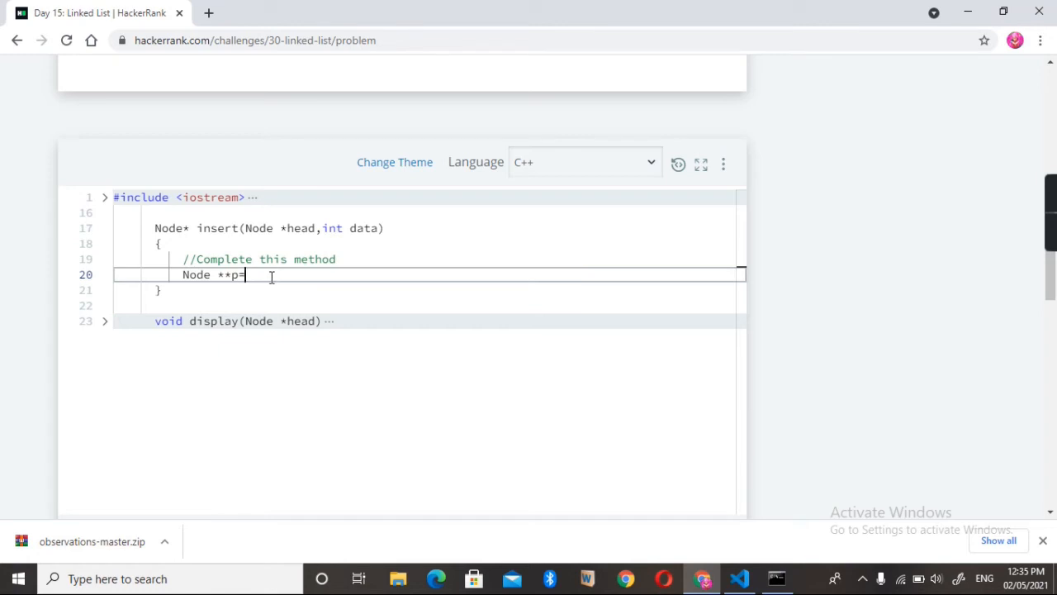
pyautogui.write('&')
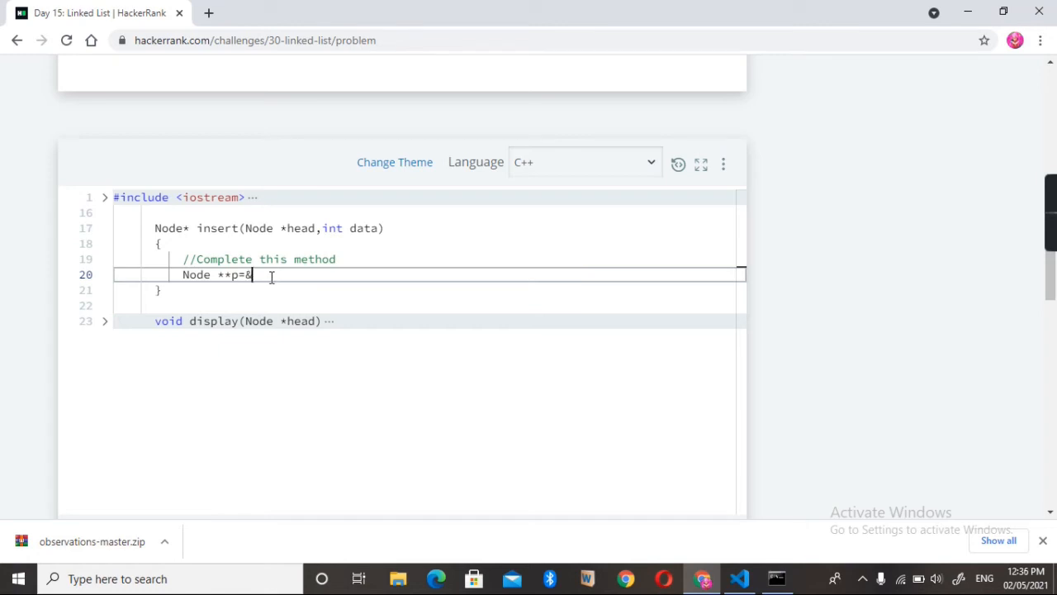
pyautogui.write('head')
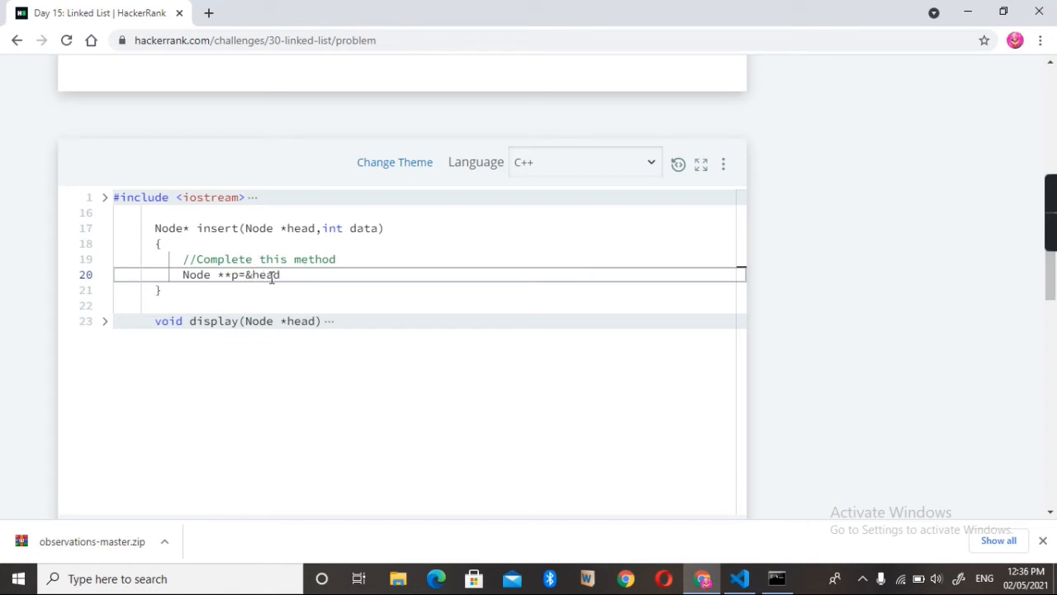
pyautogui.write(';')
pyautogui.write('while(')
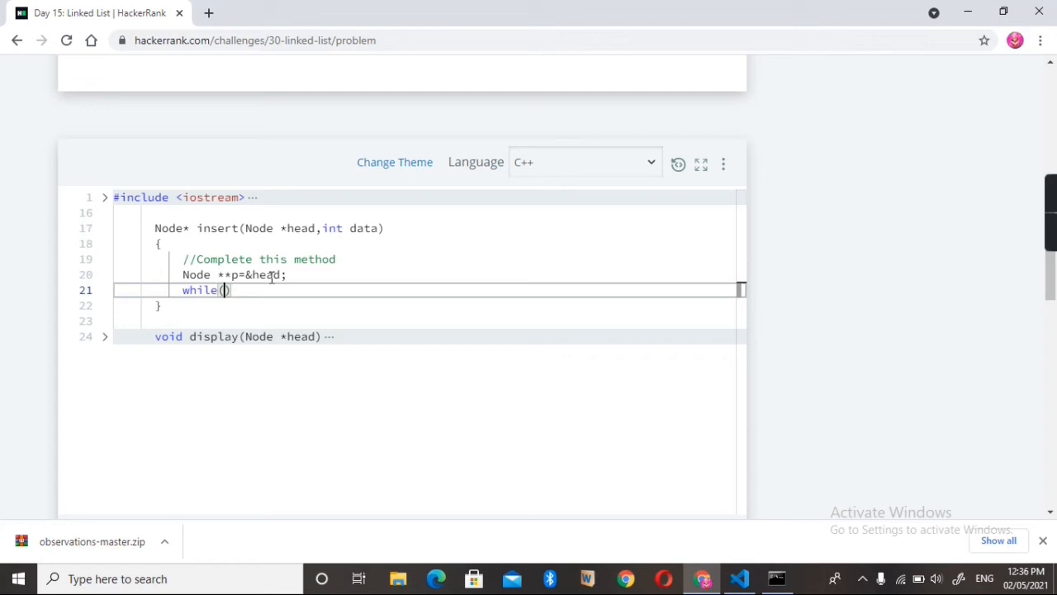
pyautogui.write('*')
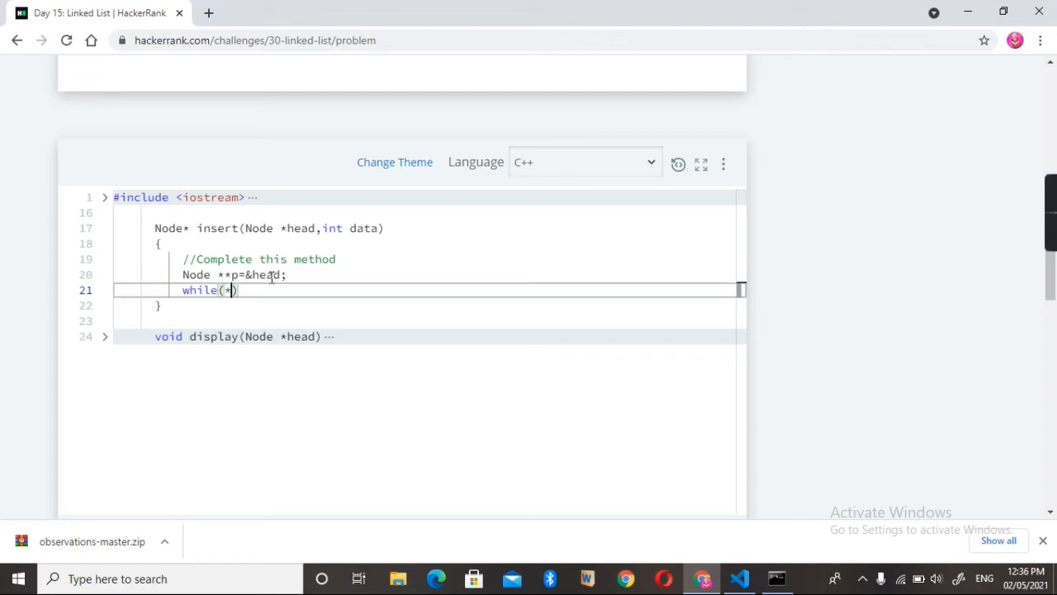
pyautogui.write('p')
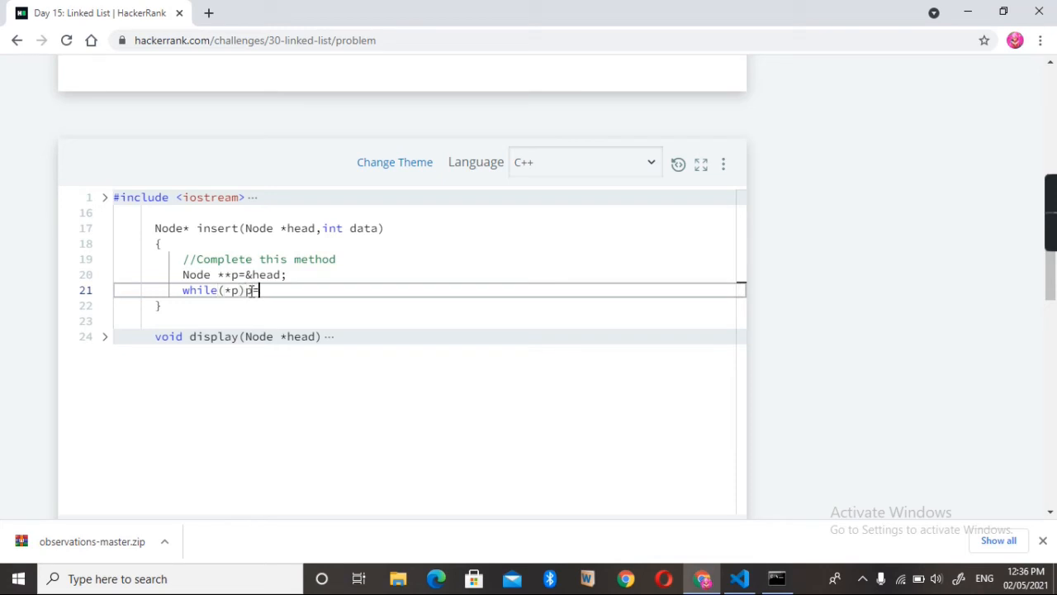
# Write the loop body p=&((*p)->next); to advance p along the list.
pyautogui.press('Enter')
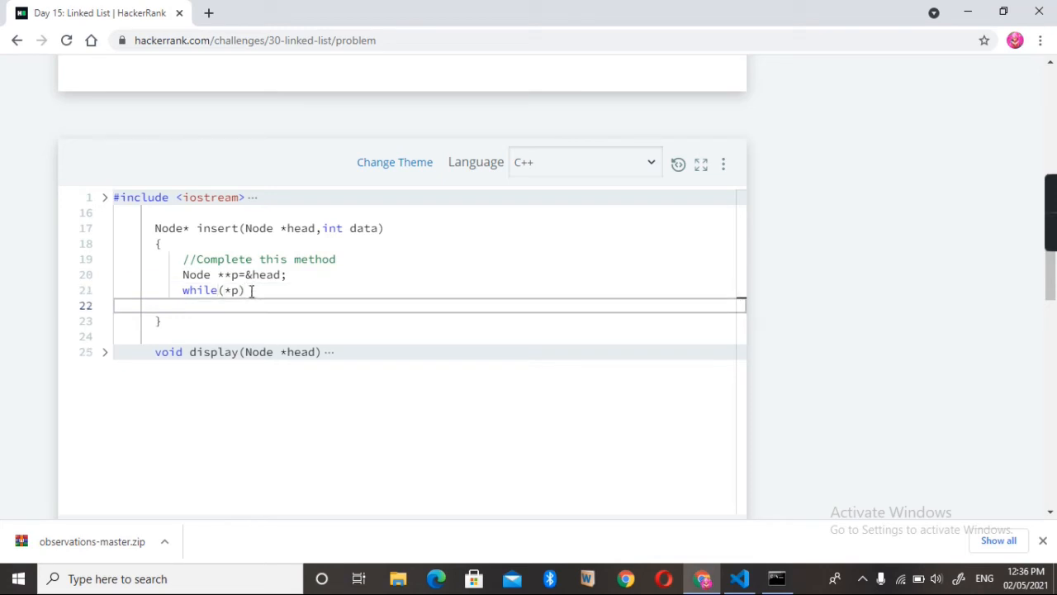
pyautogui.write('p=')
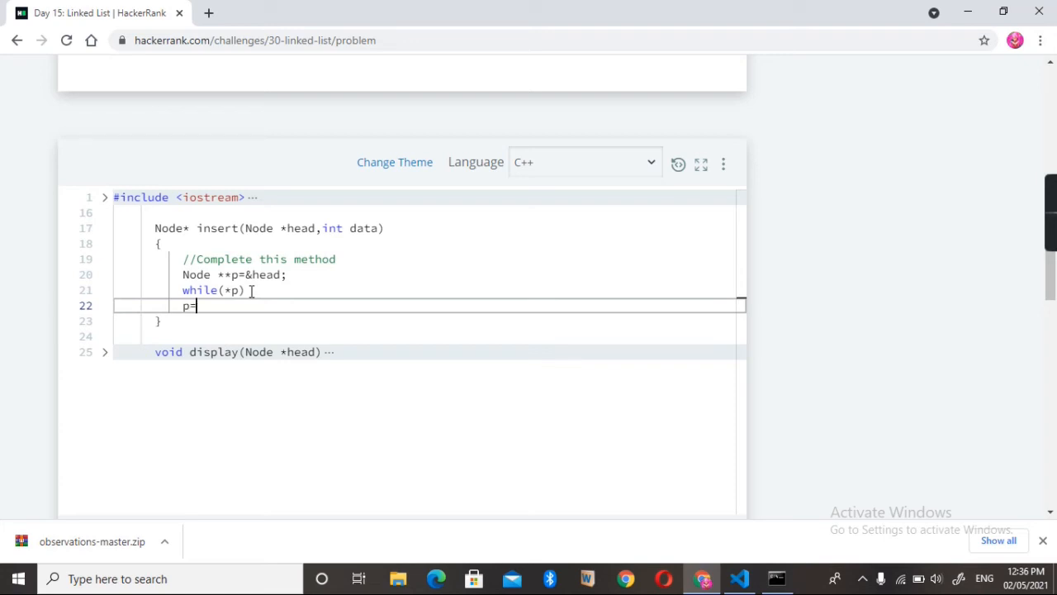
pyautogui.write('&((')
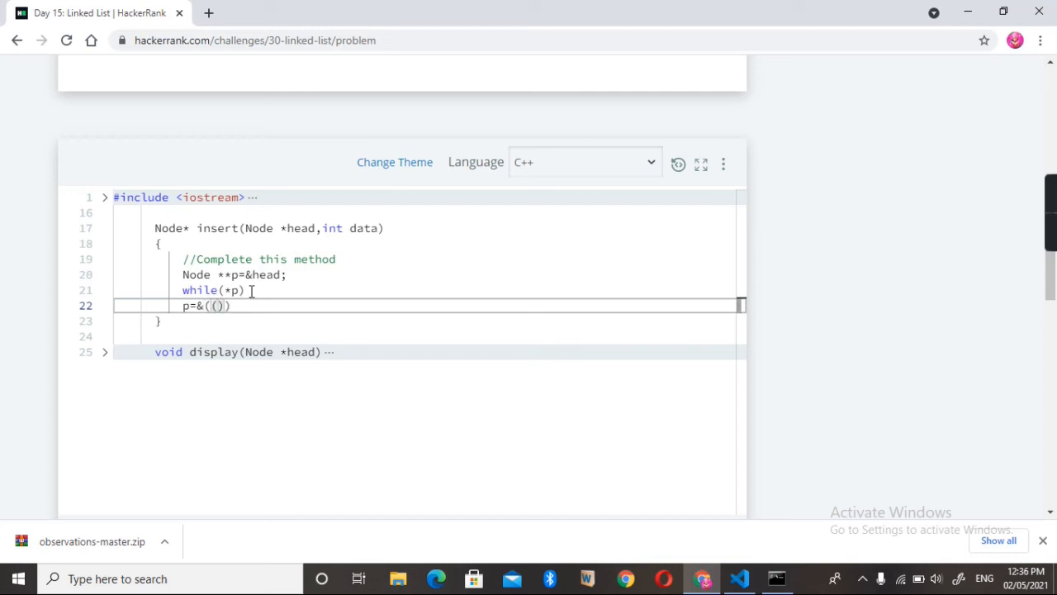
pyautogui.write('*p')
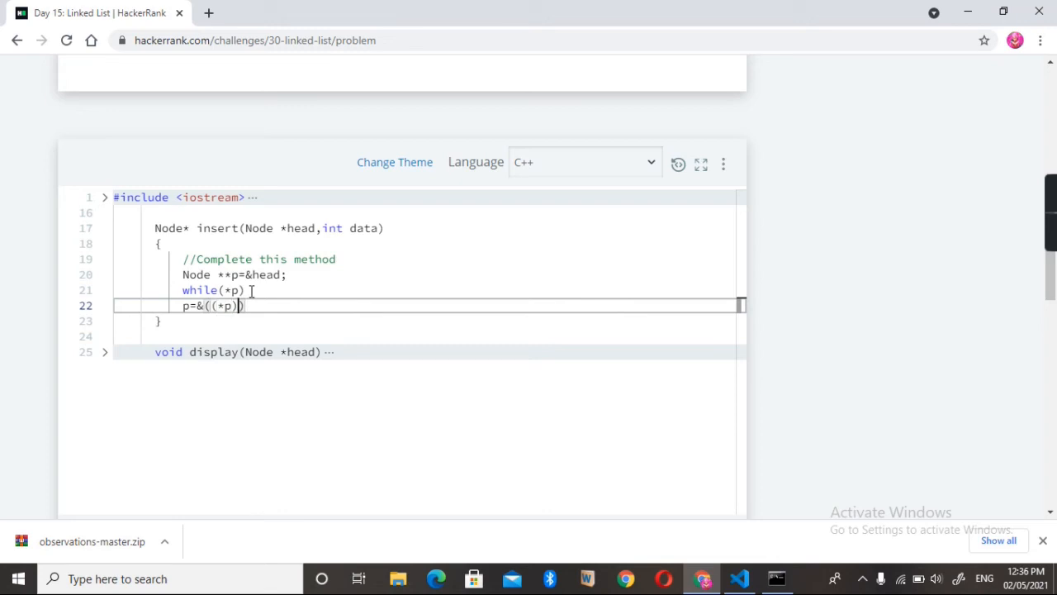
pyautogui.write('->')
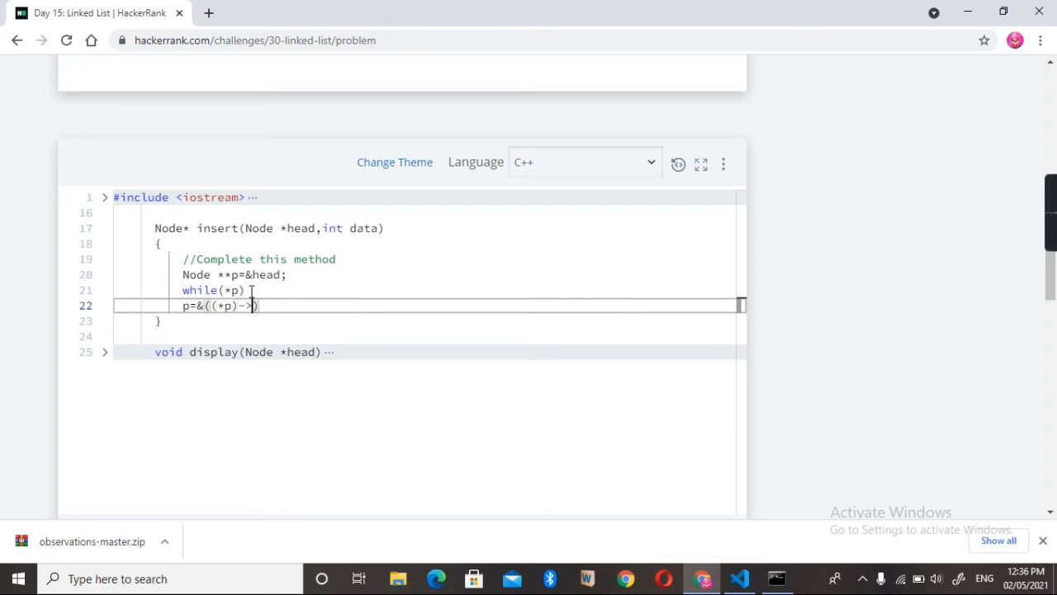
pyautogui.write('next')
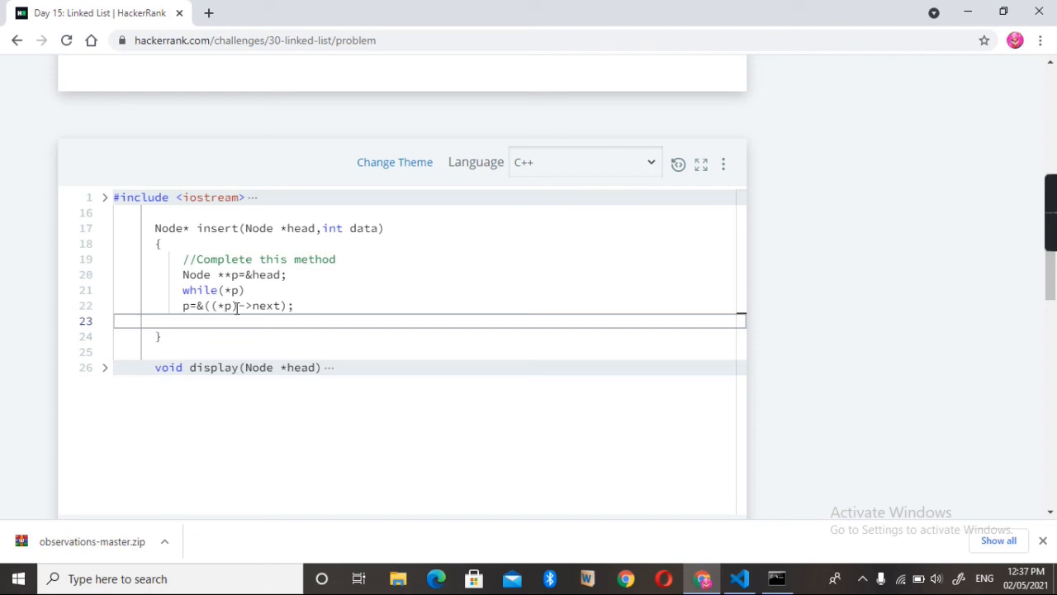
pyautogui.moveTo(309, 306)
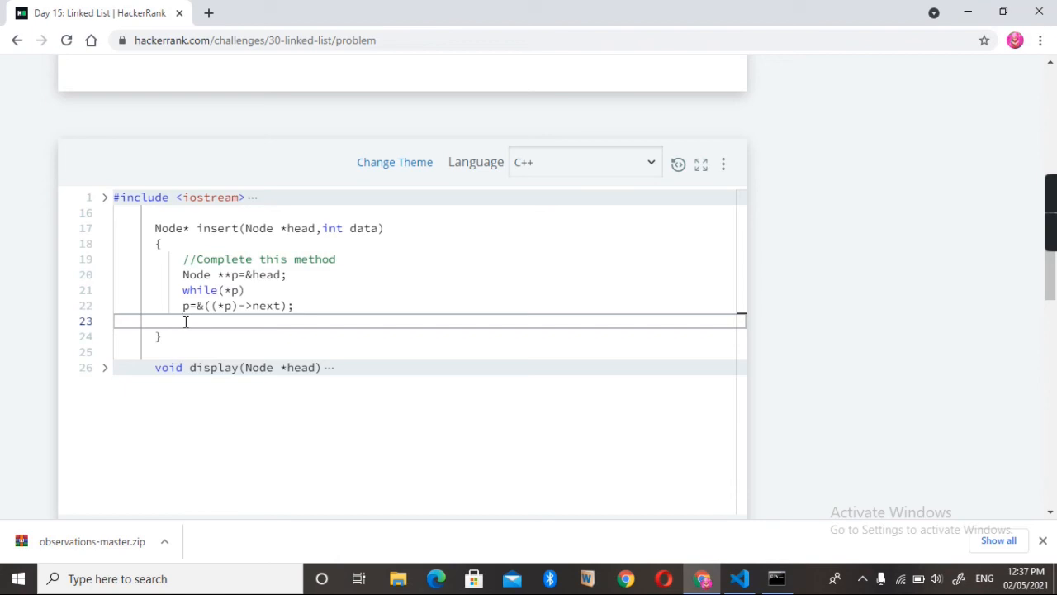
# Add *p=new Node(data); and return head; to finish the insert function.
pyautogui.write('p')
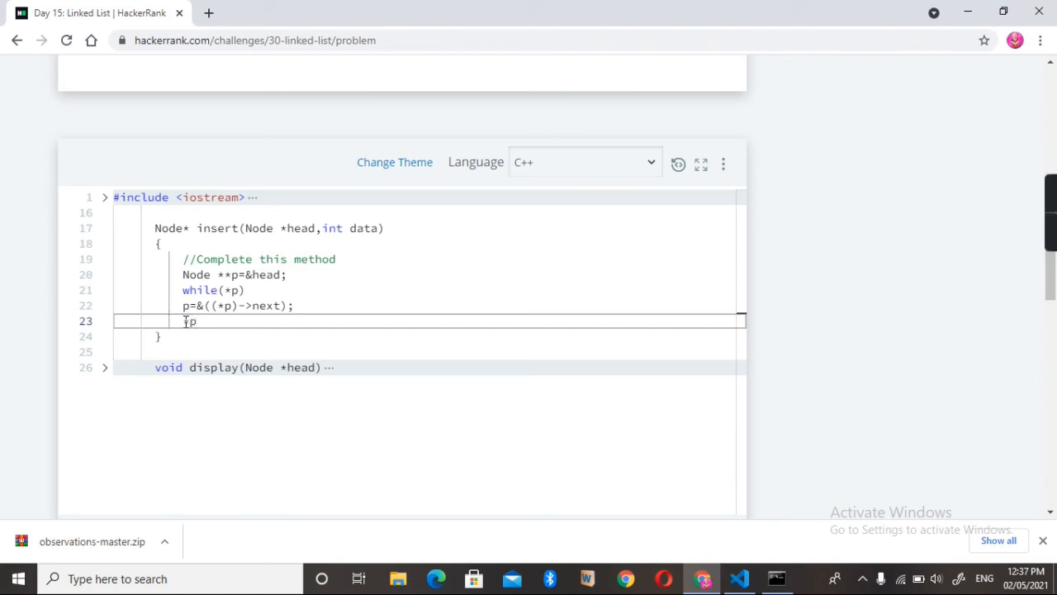
pyautogui.write('=')
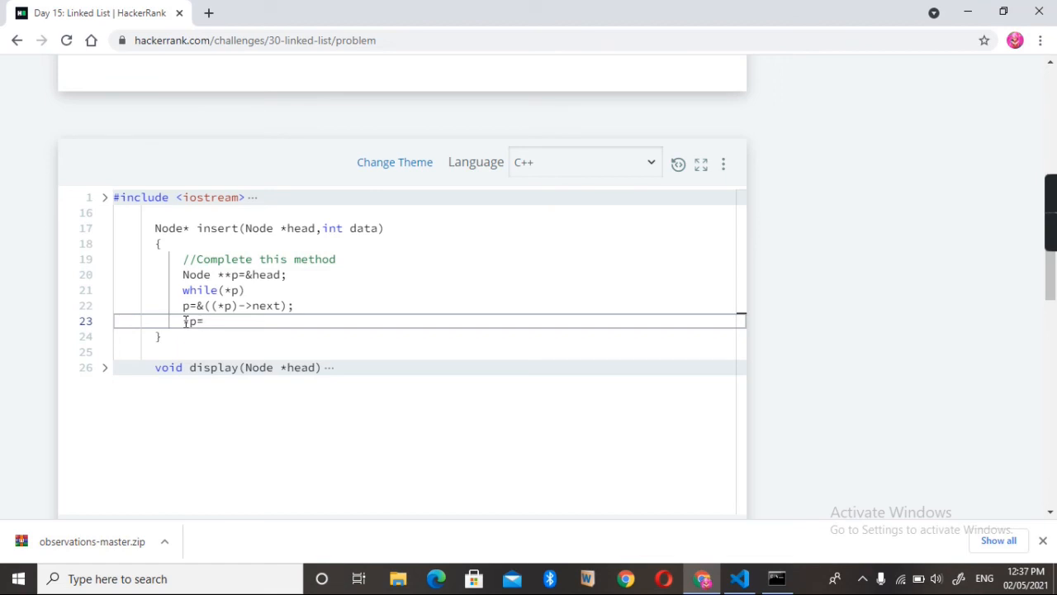
pyautogui.write('new Node')
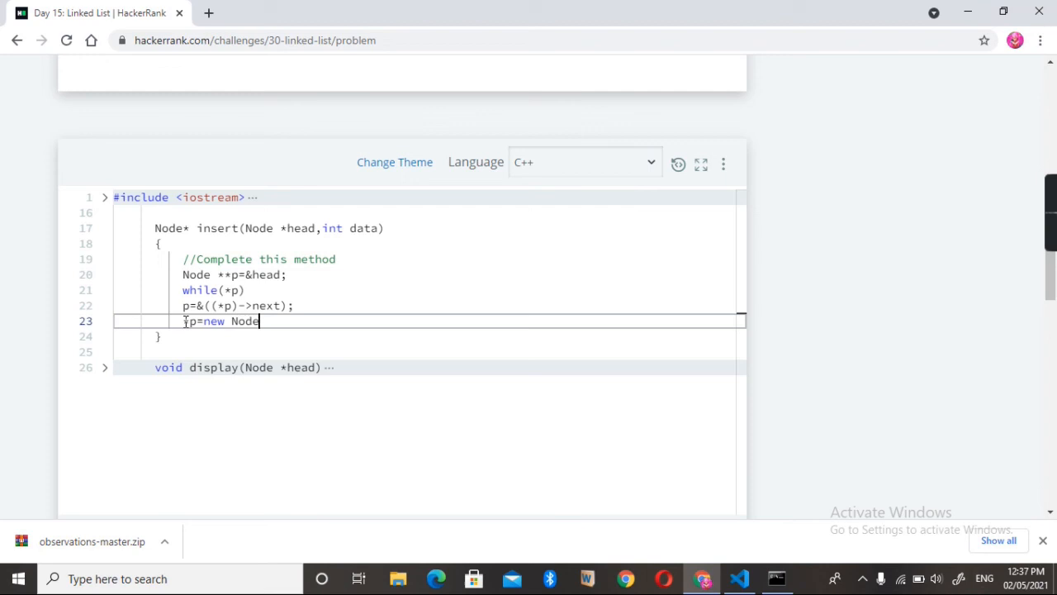
pyautogui.write('()')
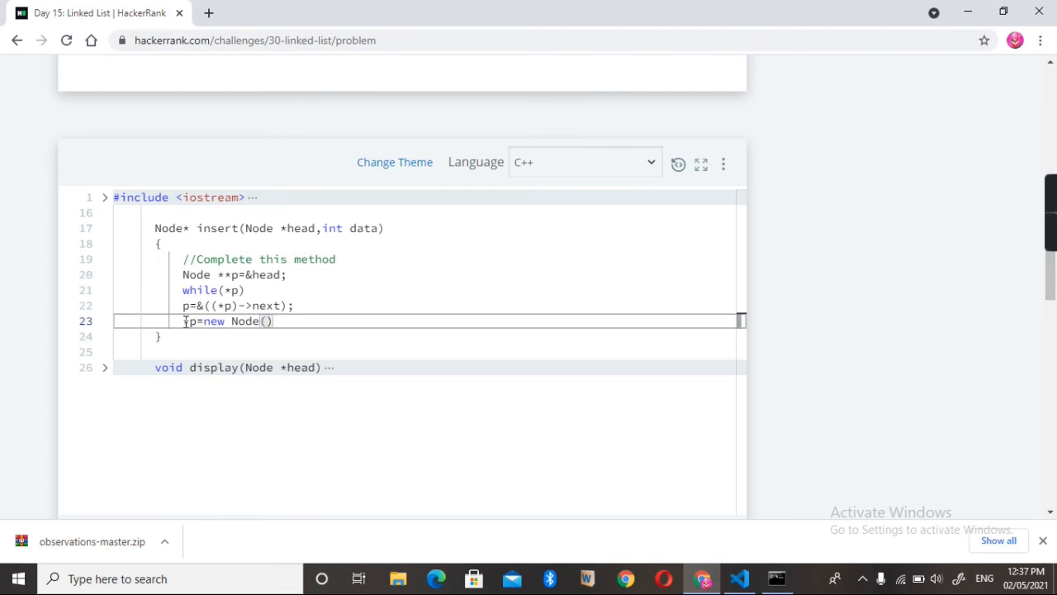
pyautogui.write('data')
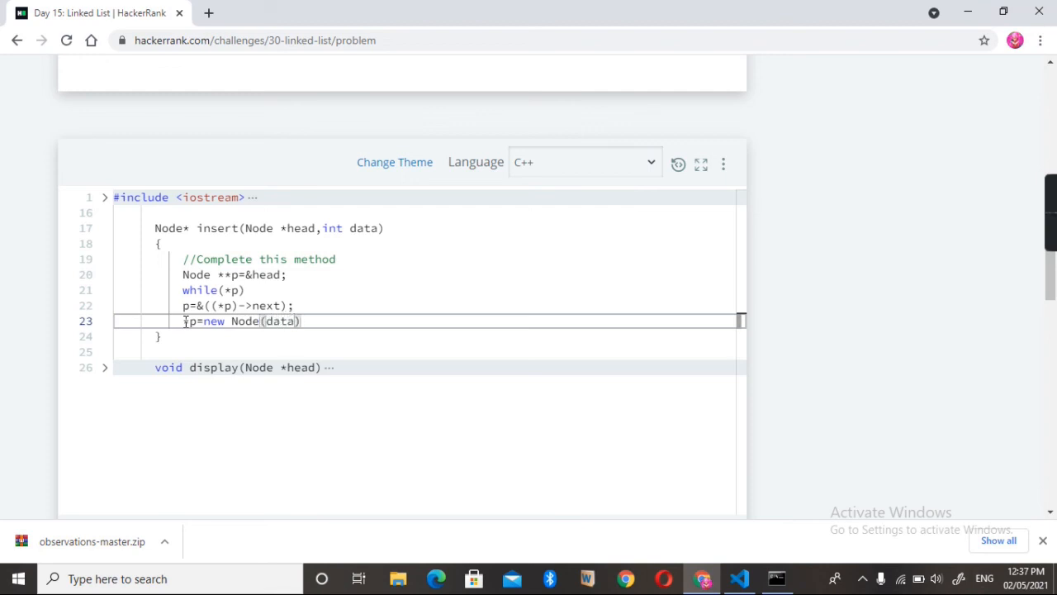
pyautogui.write(';')
pyautogui.write('r')
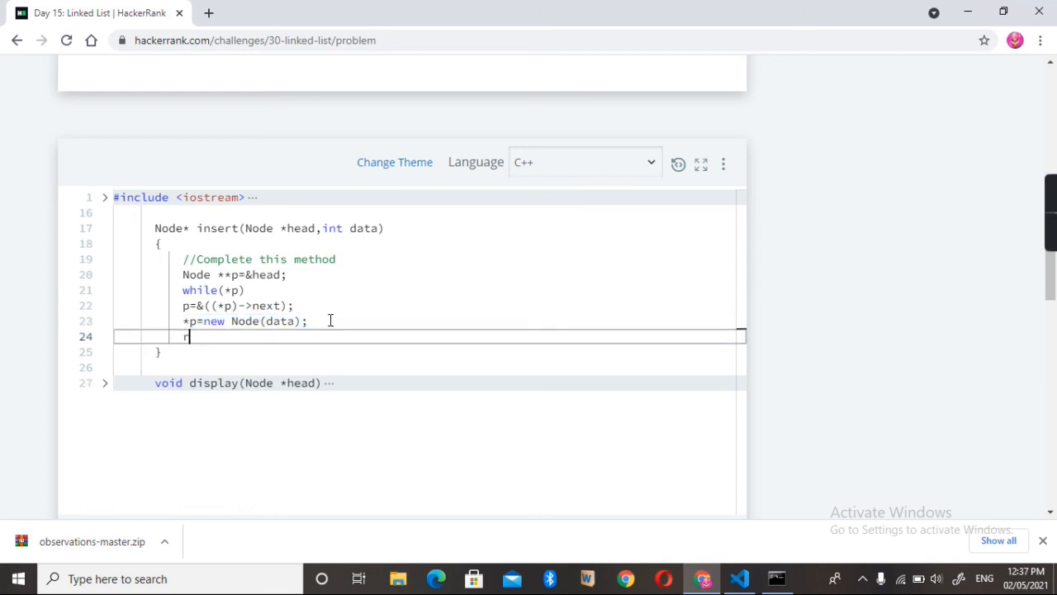
pyautogui.write('eturn')
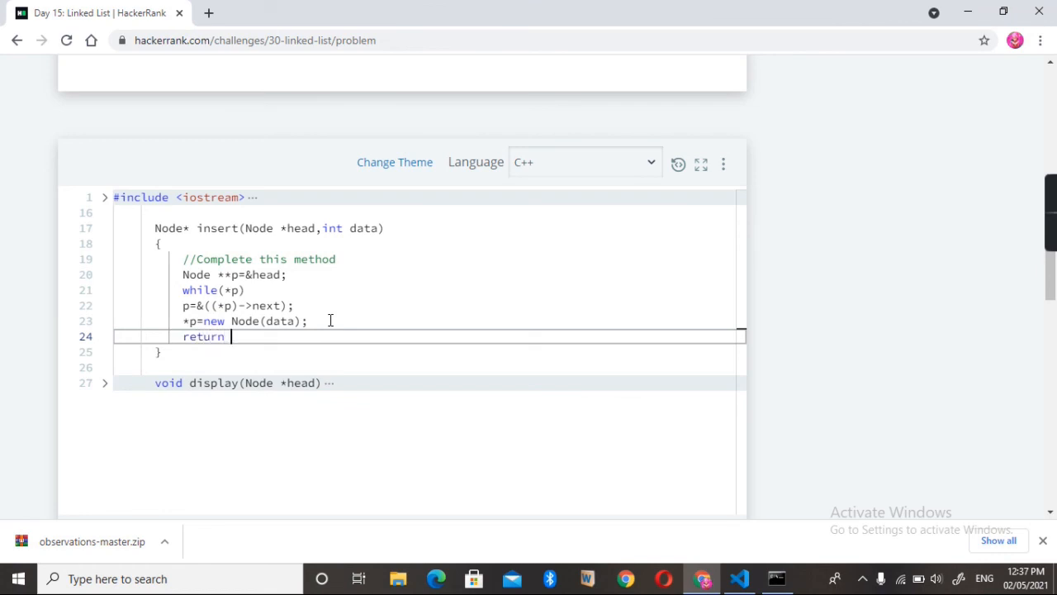
pyautogui.write('head')
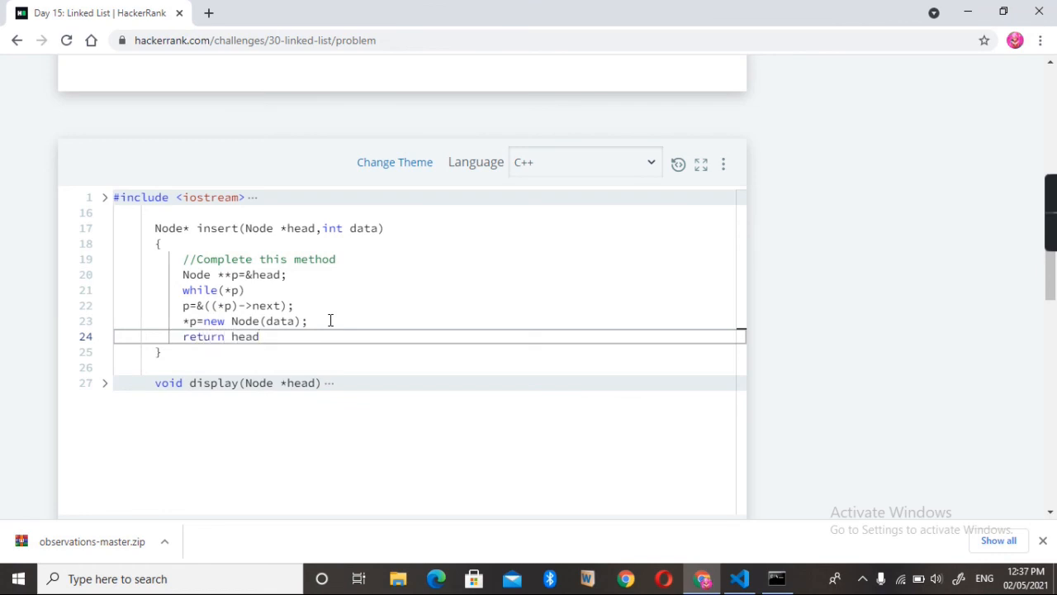
pyautogui.write(';')
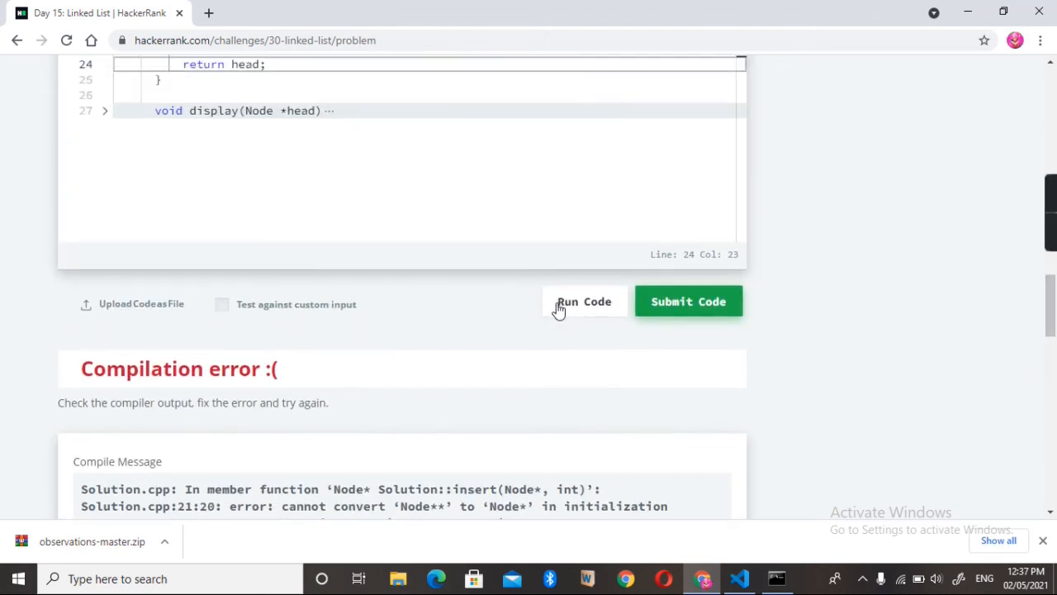
# Run the code against sample test 0, then submit the solution for grading.
pyautogui.click(584, 302)
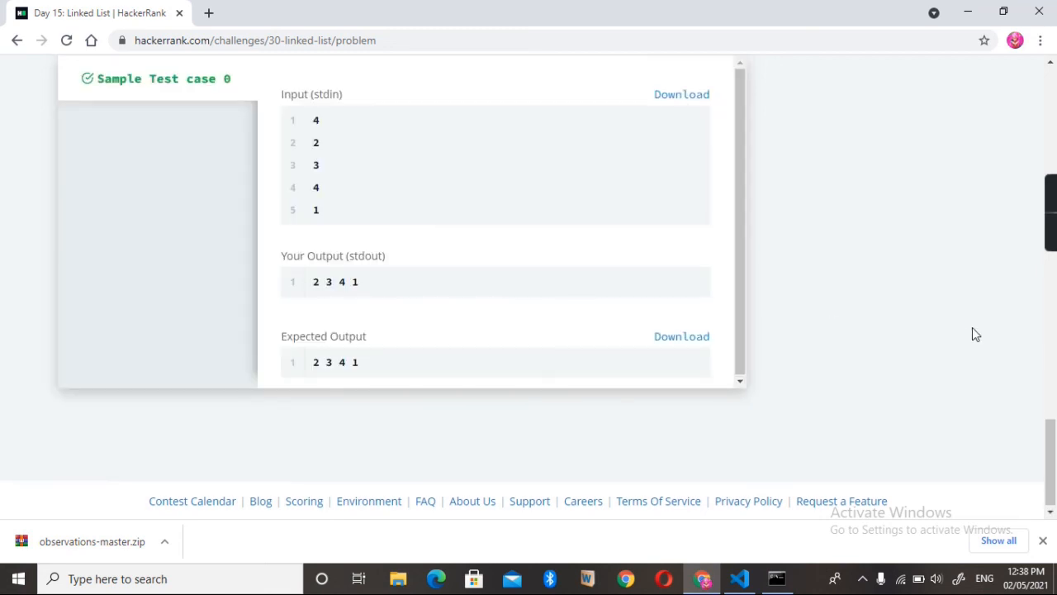
pyautogui.moveTo(458, 257)
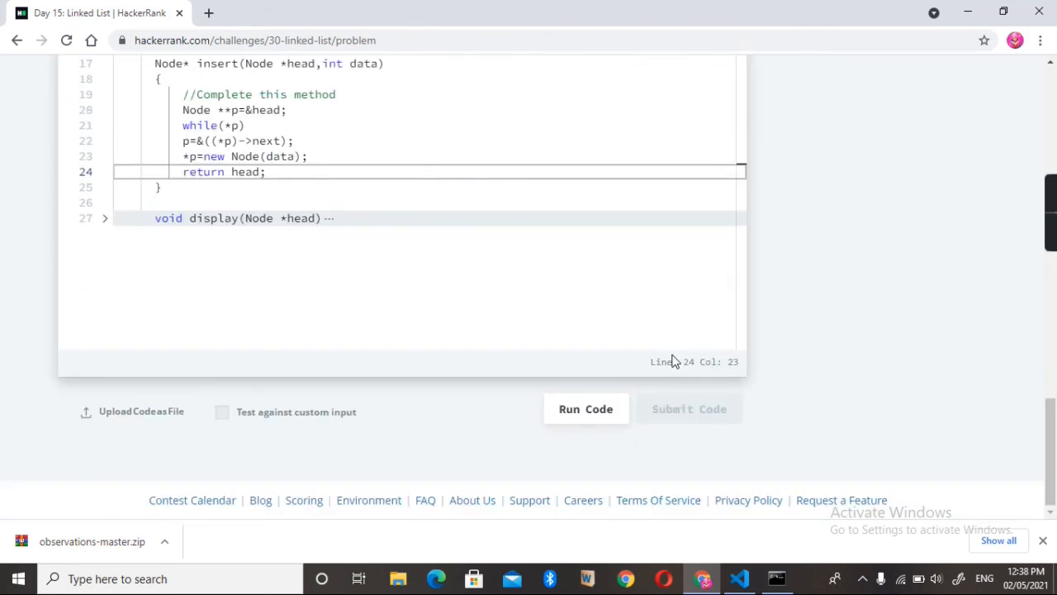
pyautogui.click(585, 408)
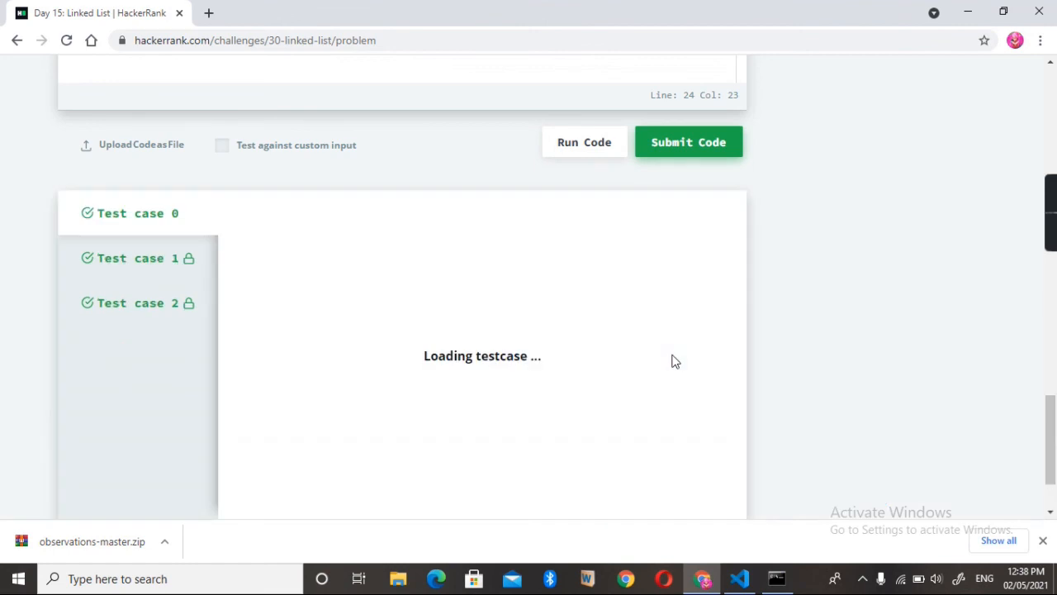